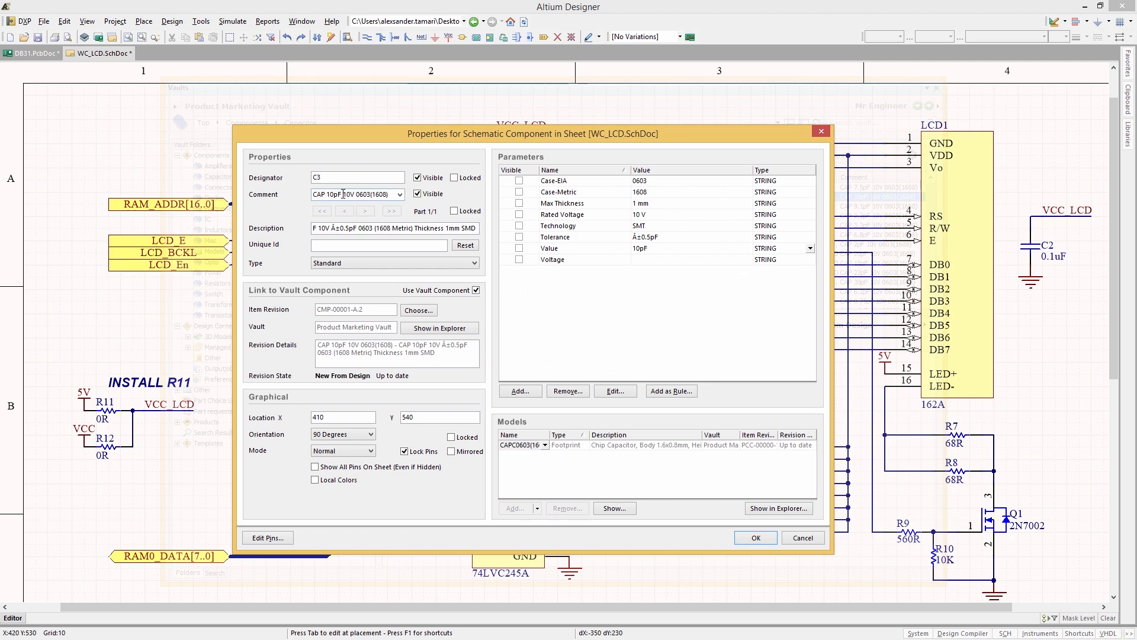
- Show capacitor C3 in the vault explorer, then hide and bring back the Vaults panel
left_click(755, 538)
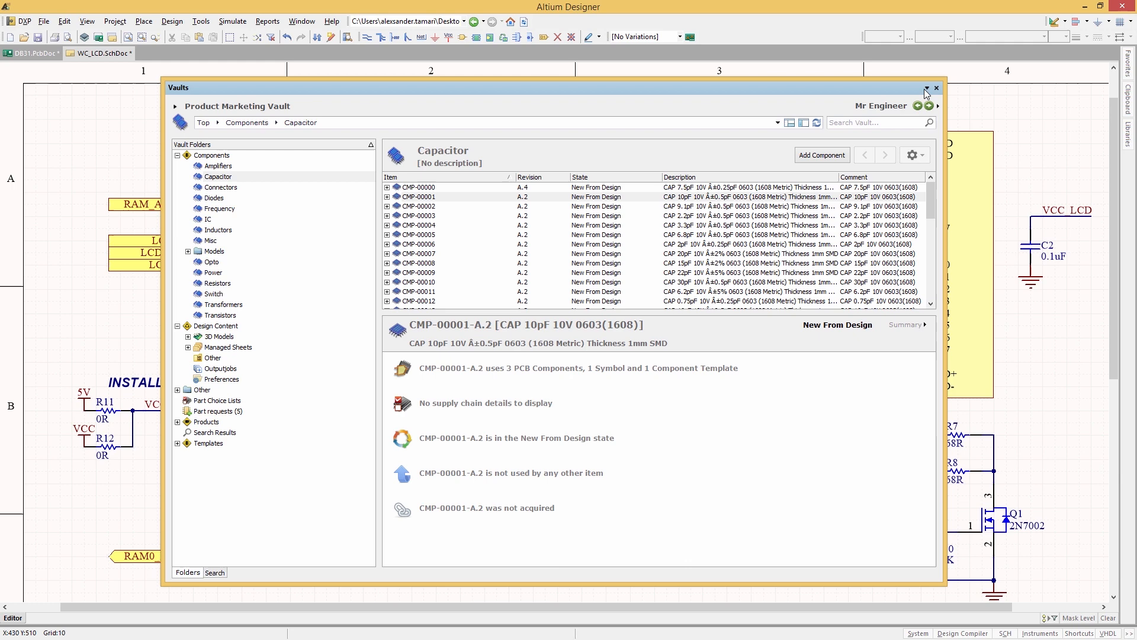
left_click(936, 88)
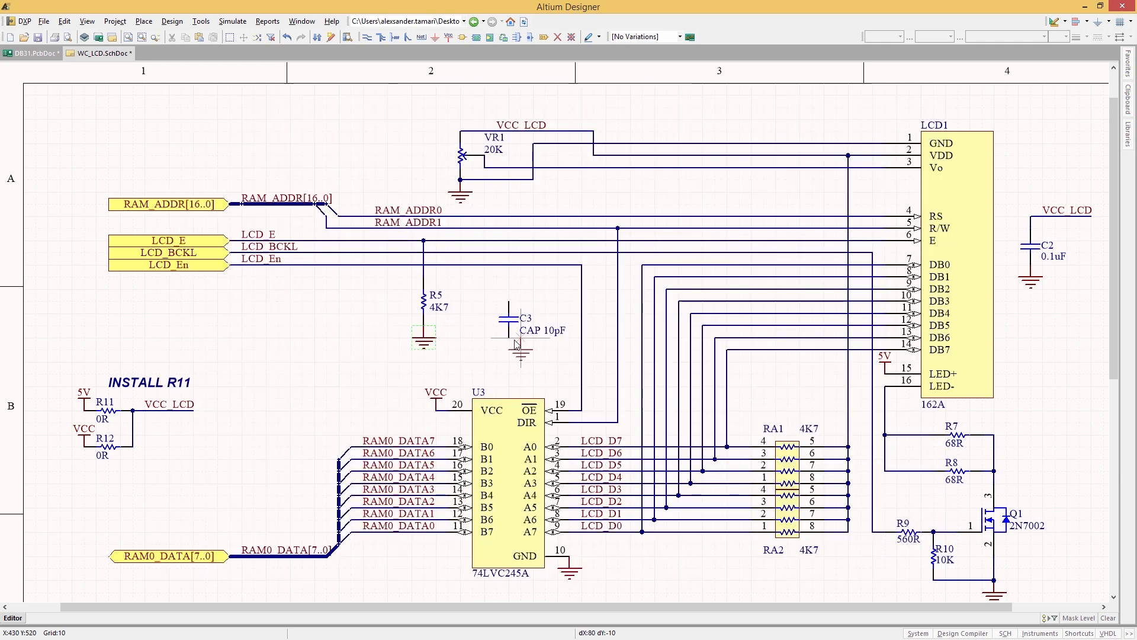
left_click(515, 334)
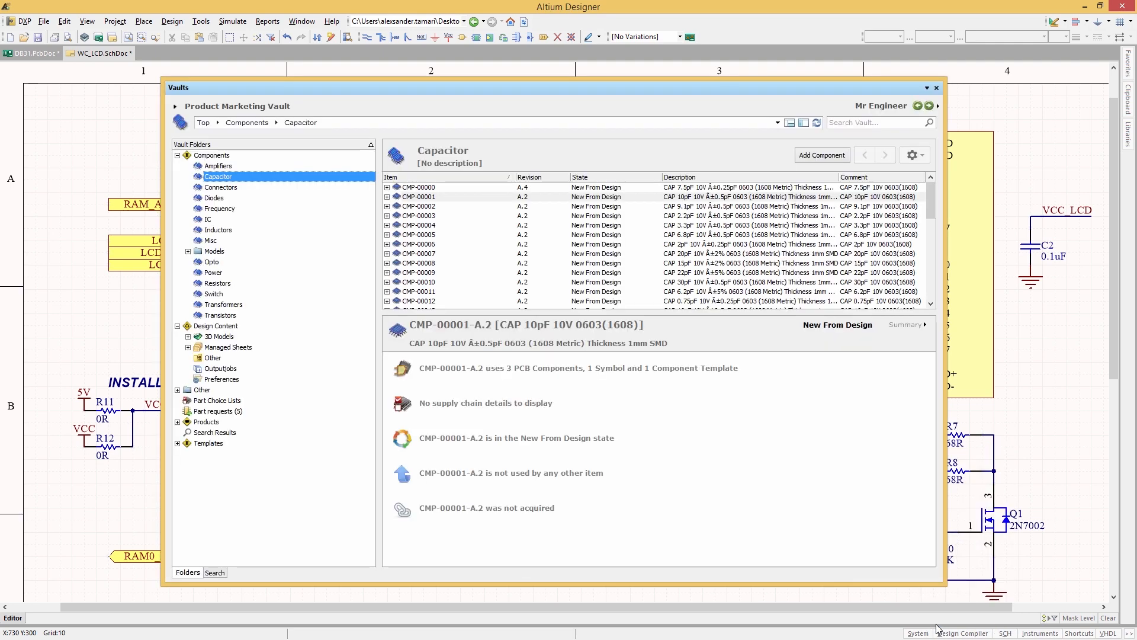
- Browse the Resistors folder of the Product Marketing Vault
left_click(215, 283)
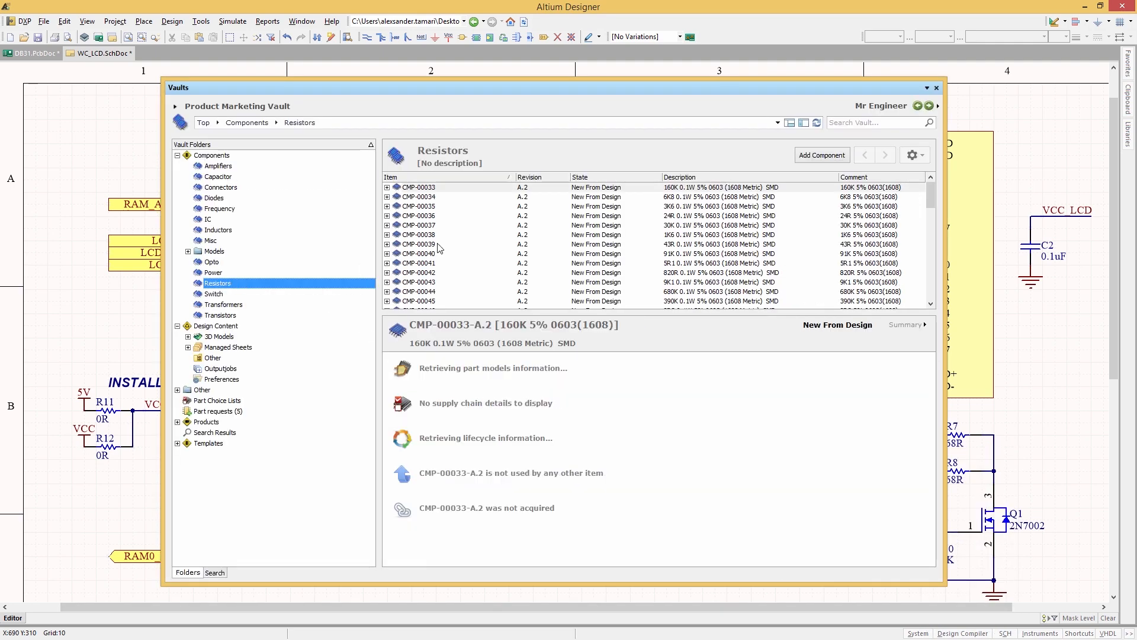
scroll("down", 3)
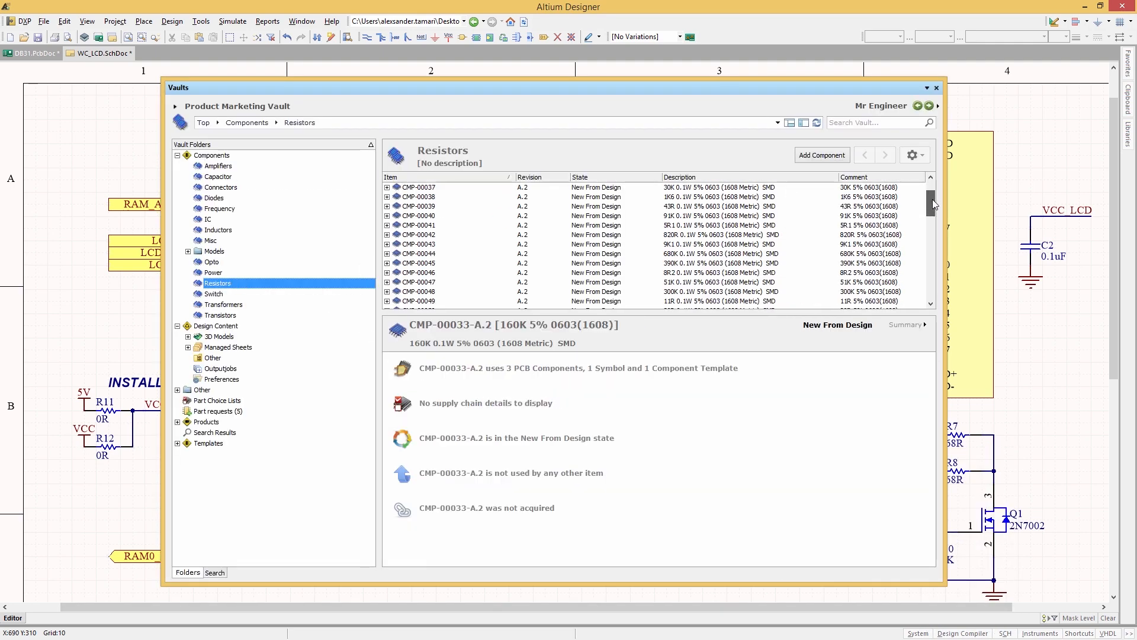
scroll("down", 3)
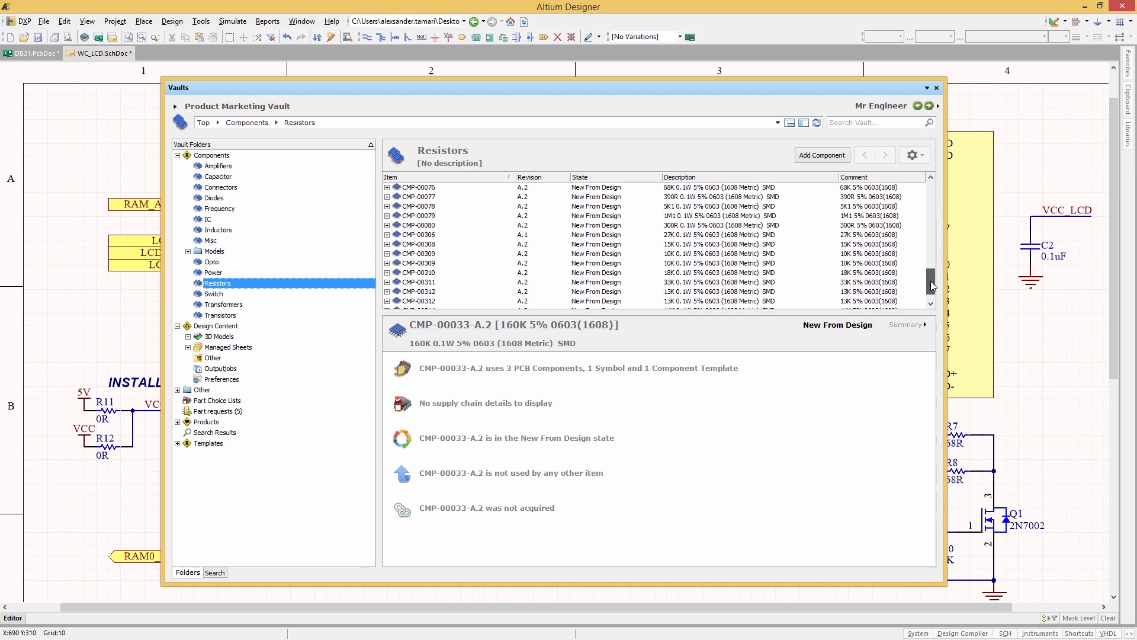
scroll("up", 3)
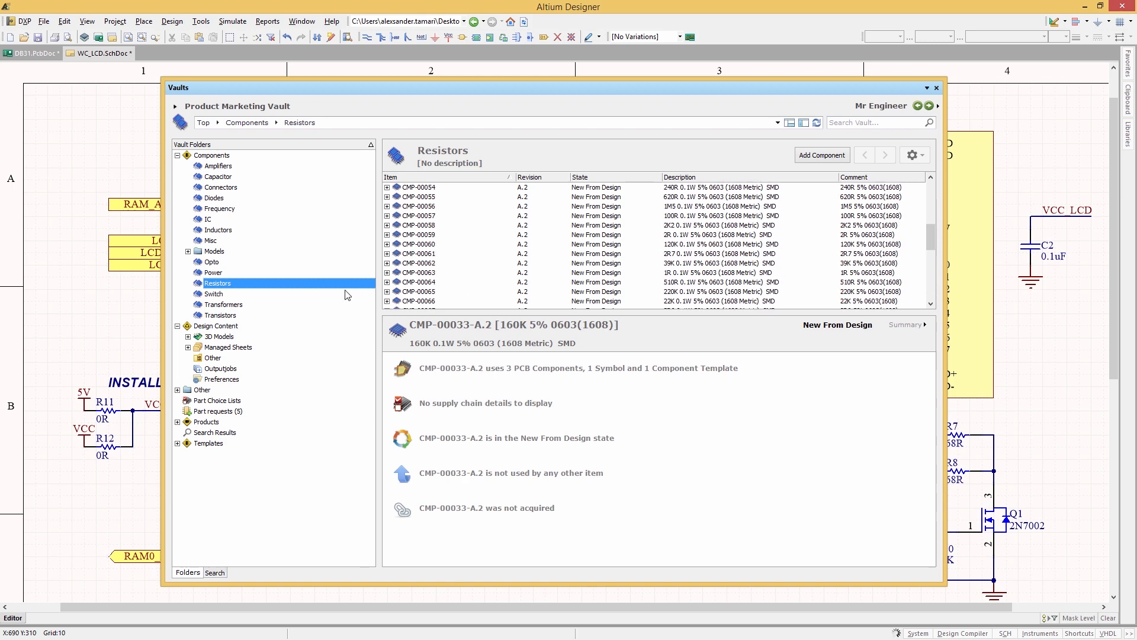
scroll("up", 3)
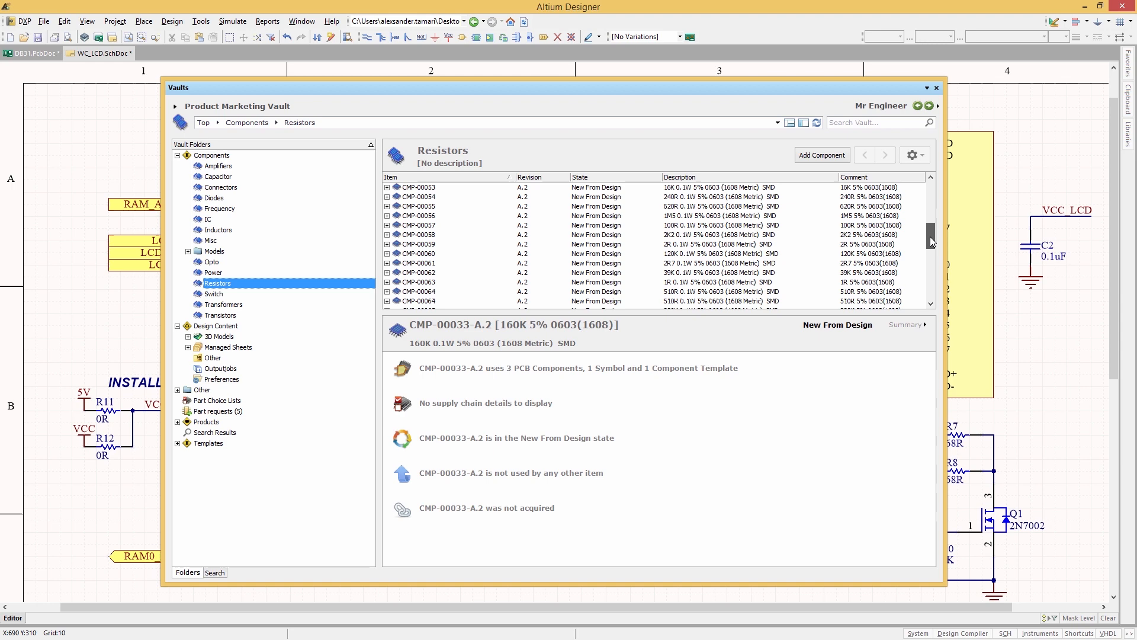
- Create a new saved search from the saved-searches list context menu
left_click(215, 572)
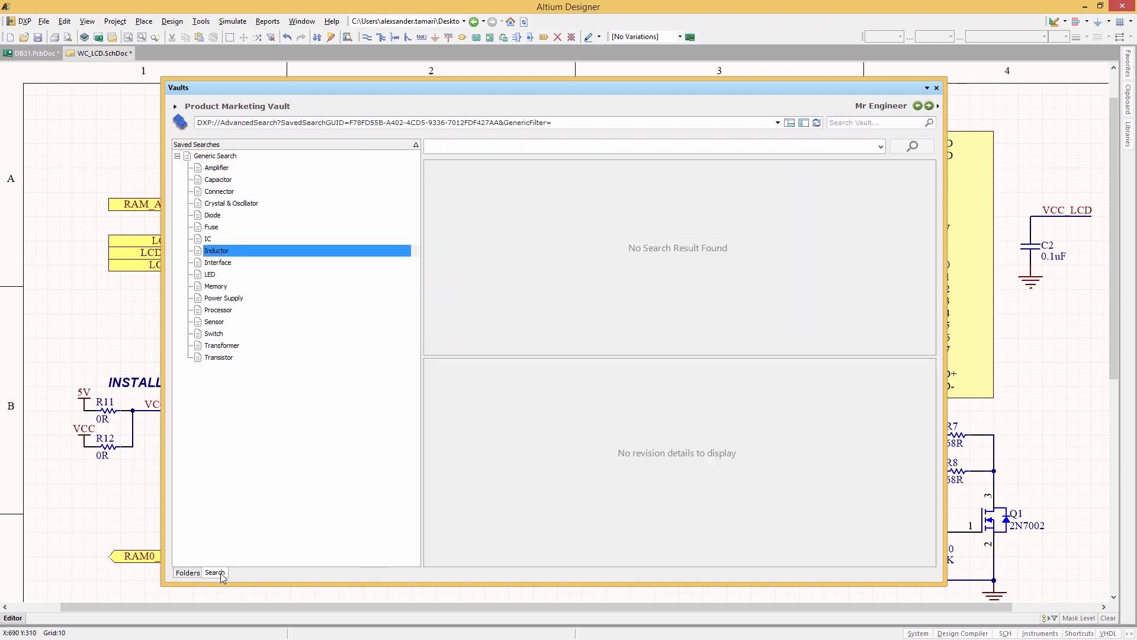
right_click(211, 273)
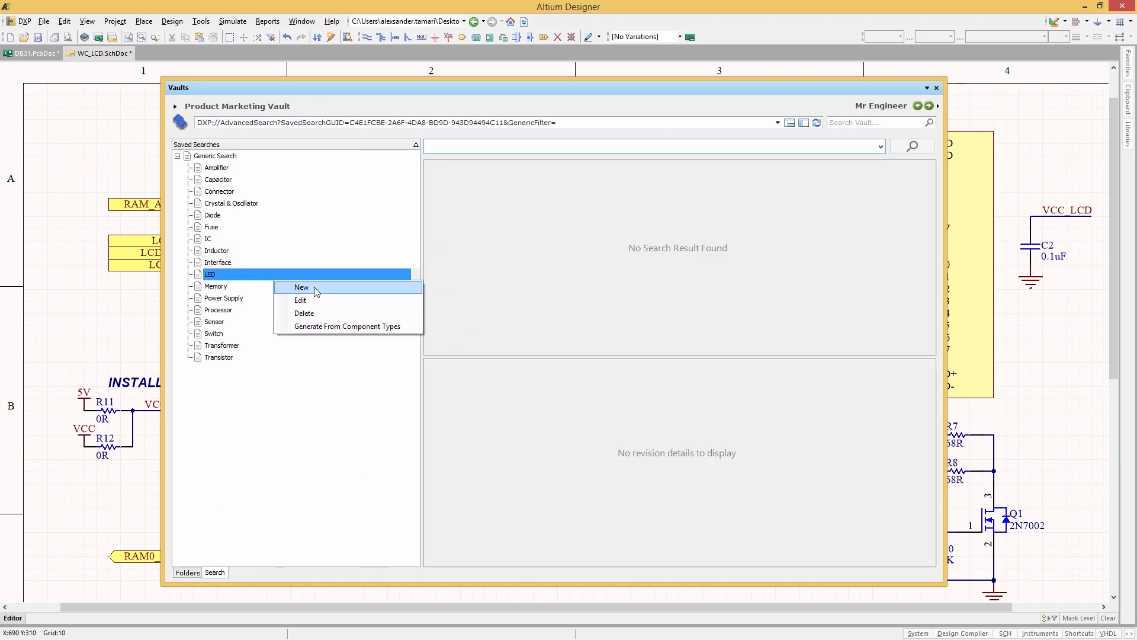
left_click(301, 287)
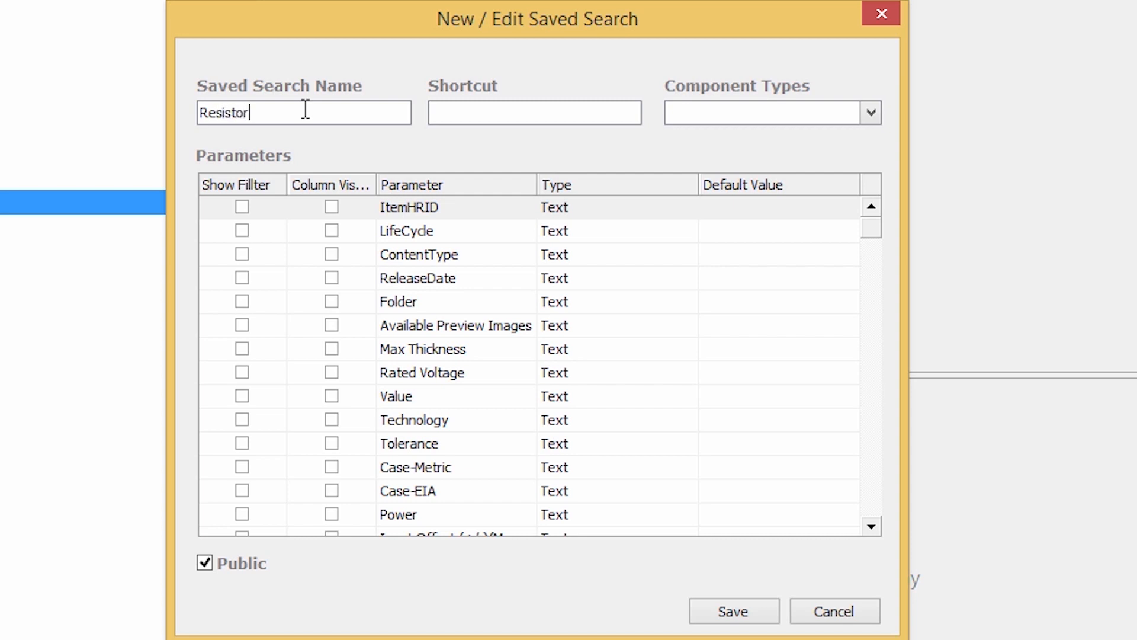
- Limit the search to Resistor components, add Value and Tolerance filters, and save it
left_click(870, 113)
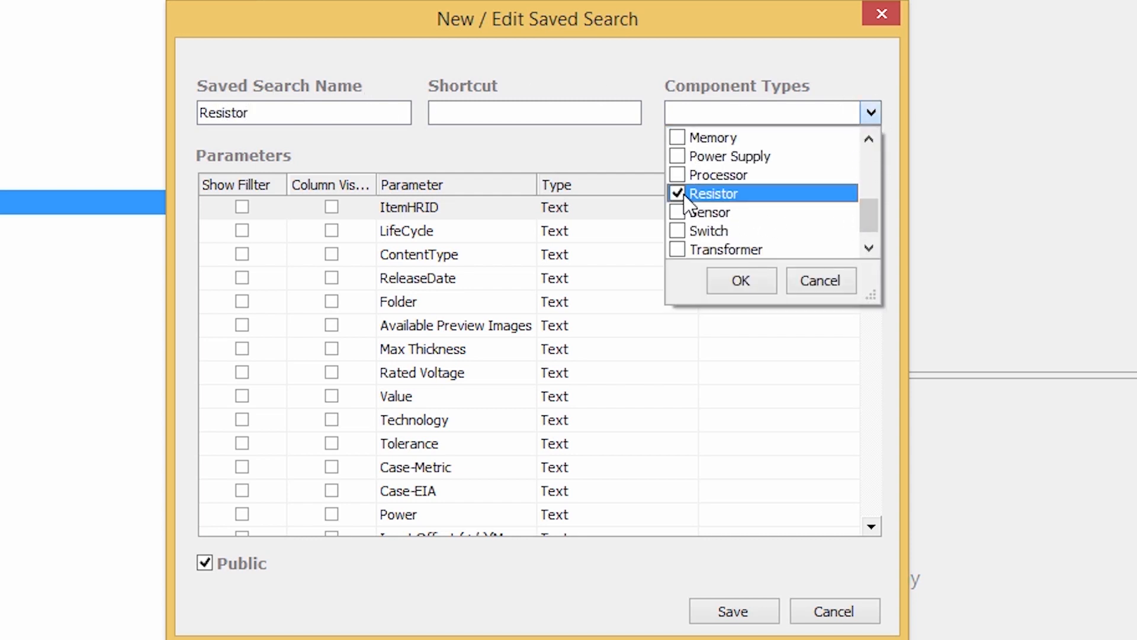
left_click(741, 279)
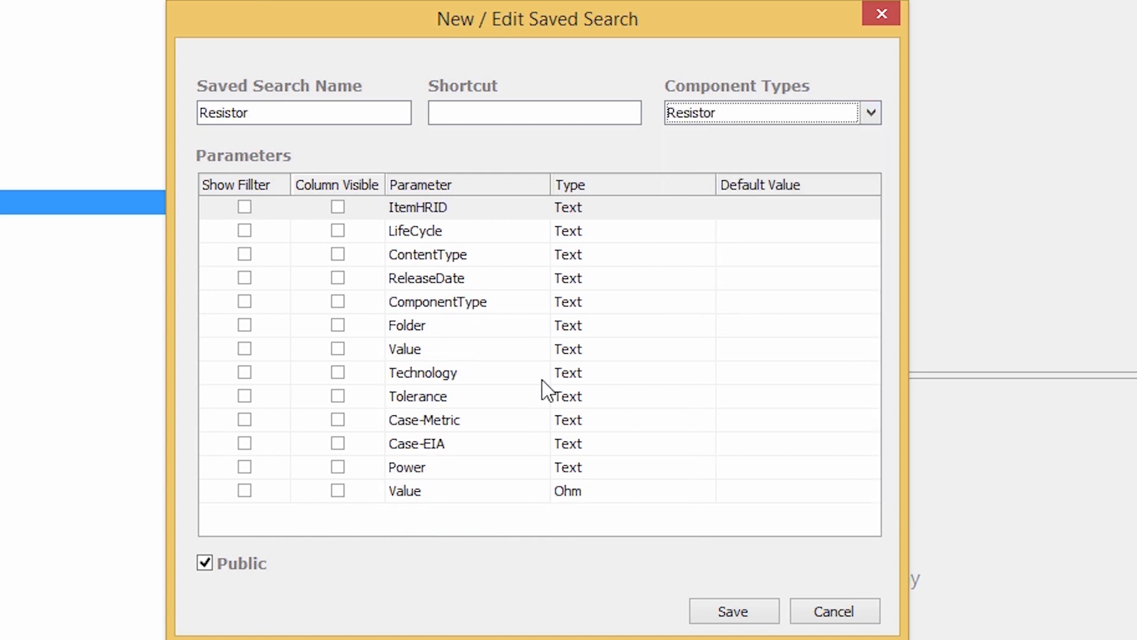
left_click(244, 490)
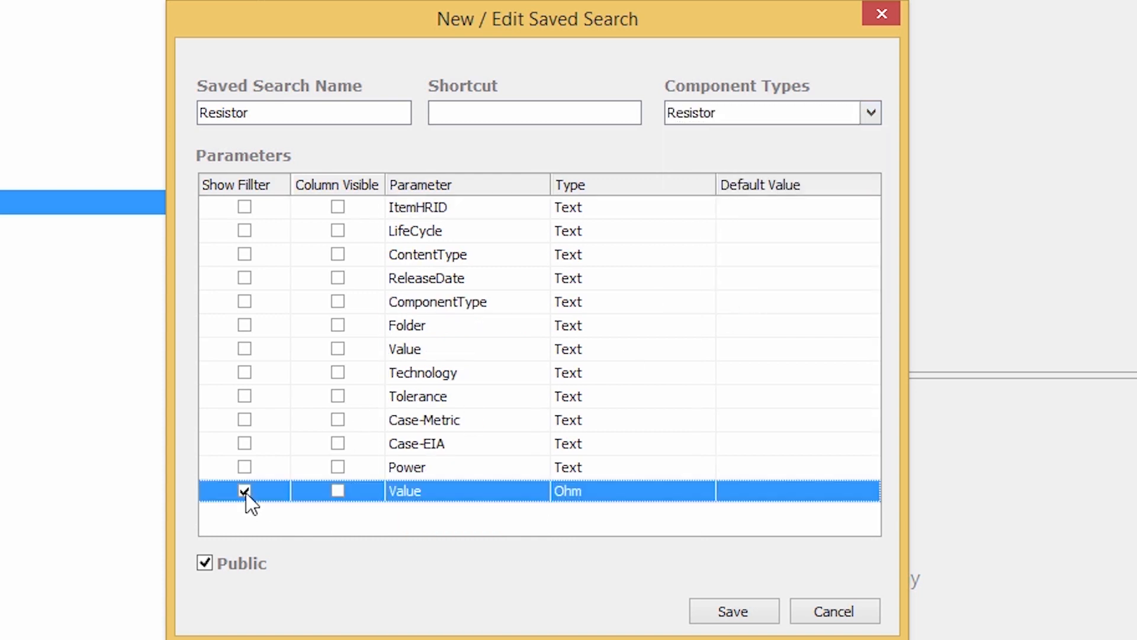
left_click(244, 396)
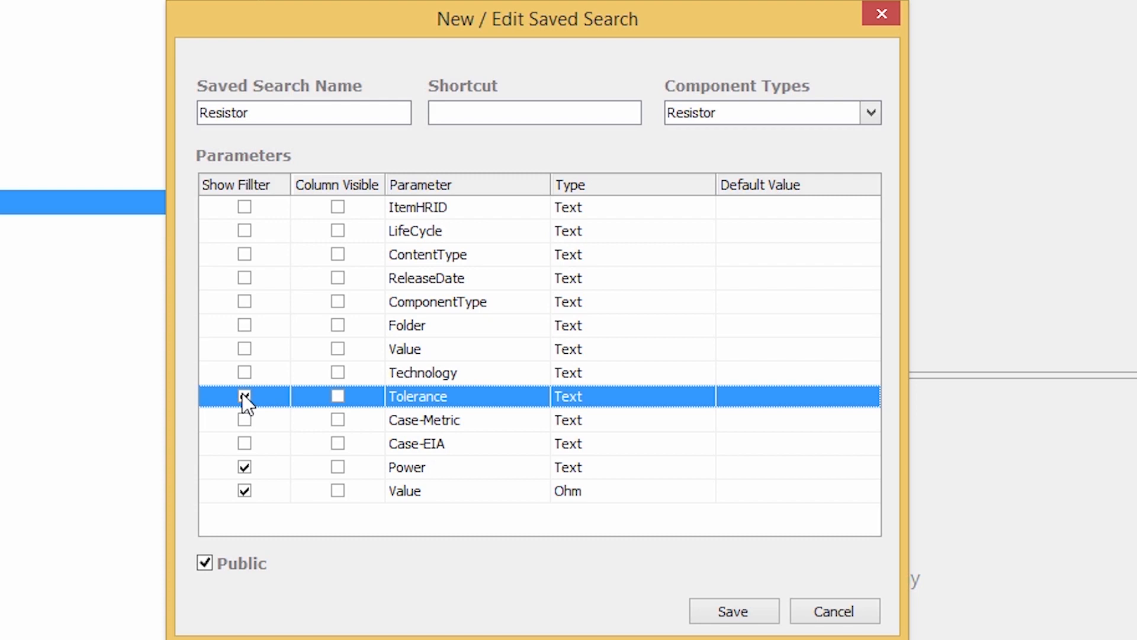
left_click(732, 610)
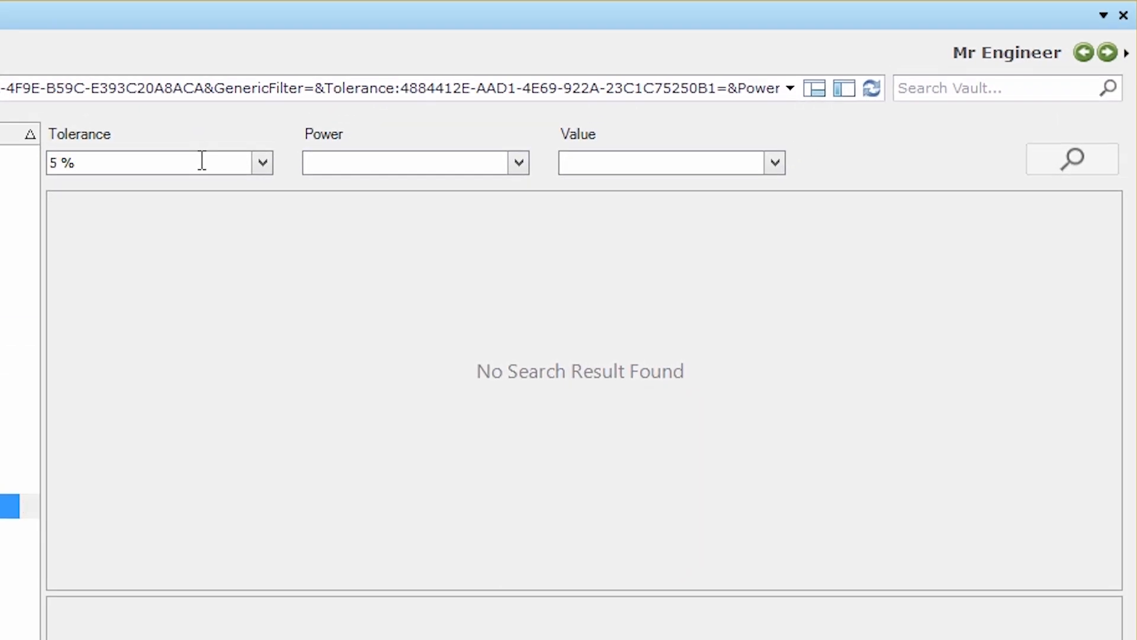
- Enter 0.1 W power and 2k2 value beside the 5% tolerance filter
type("0.1 W")
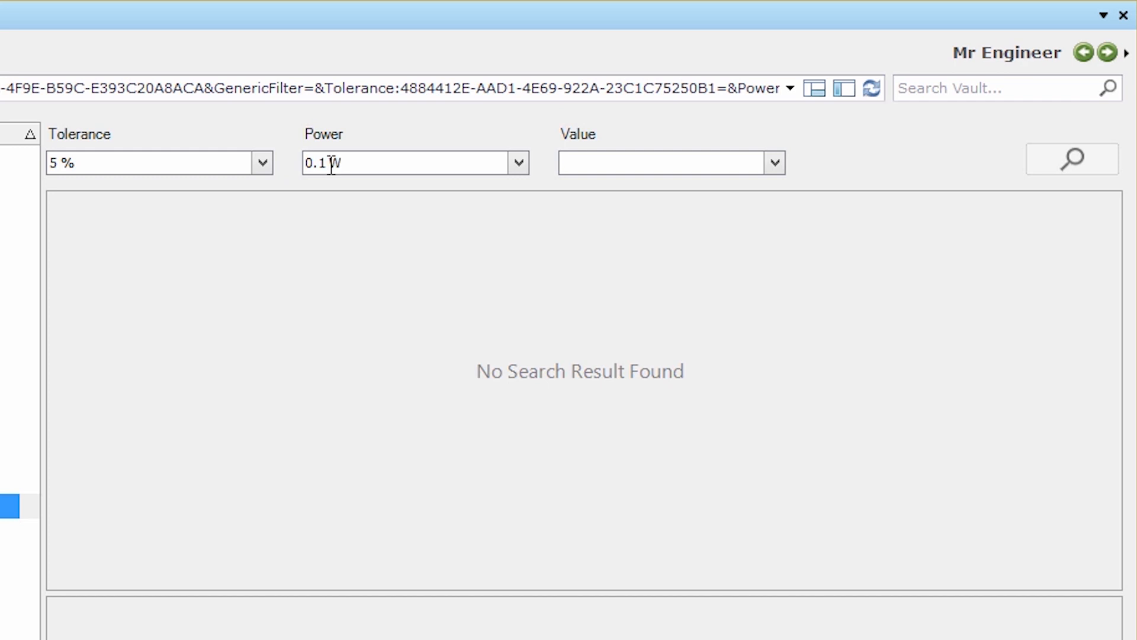
type("2k2")
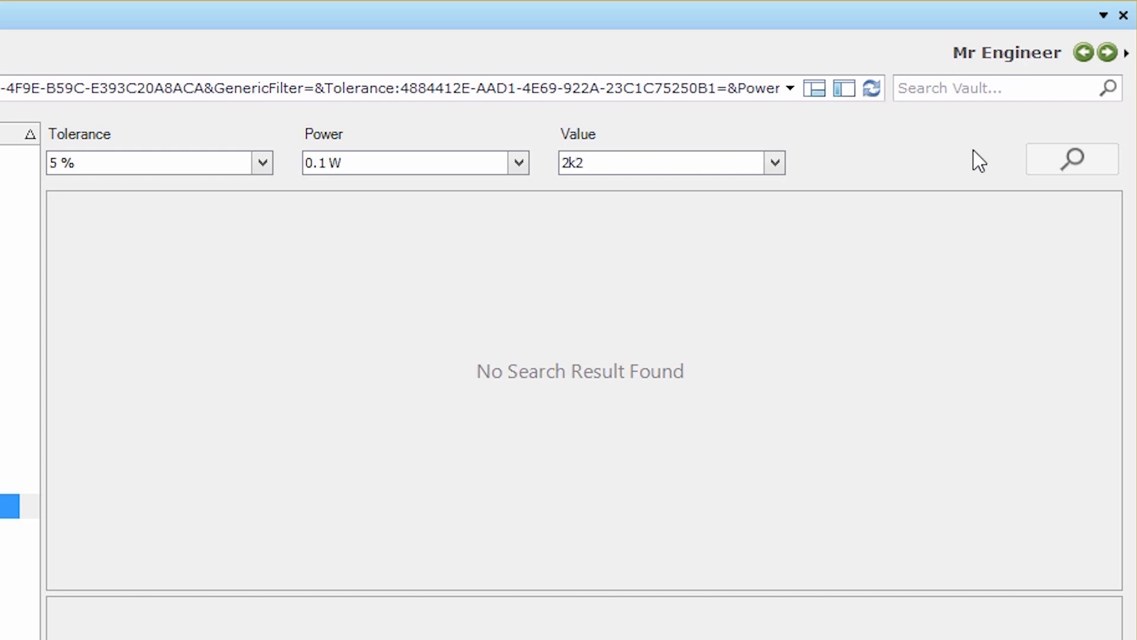